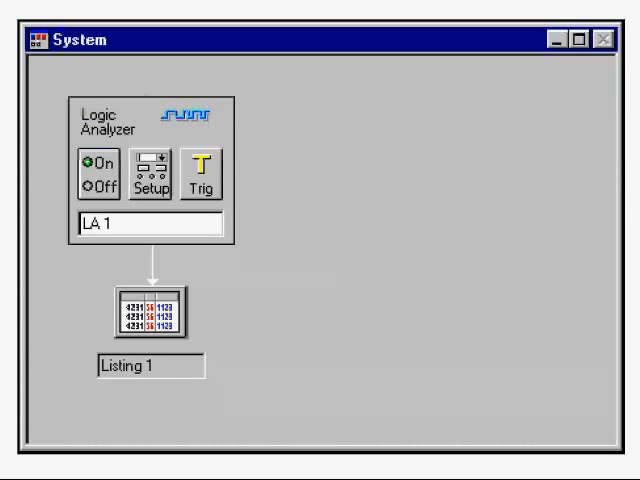
{"action": "mouse_move", "coordinate": [98, 188]}
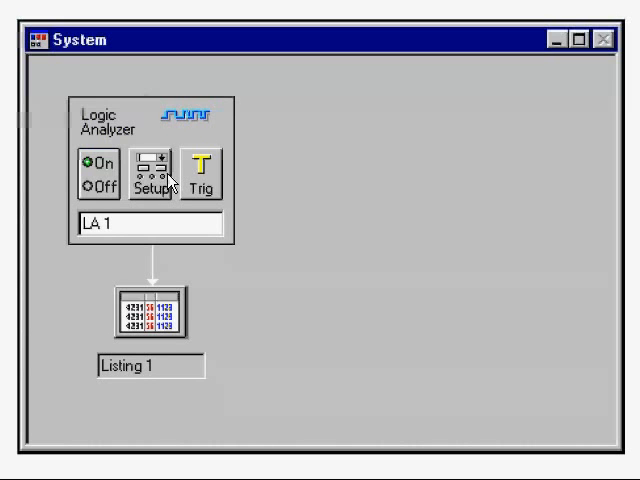
{"action": "mouse_move", "coordinate": [200, 182]}
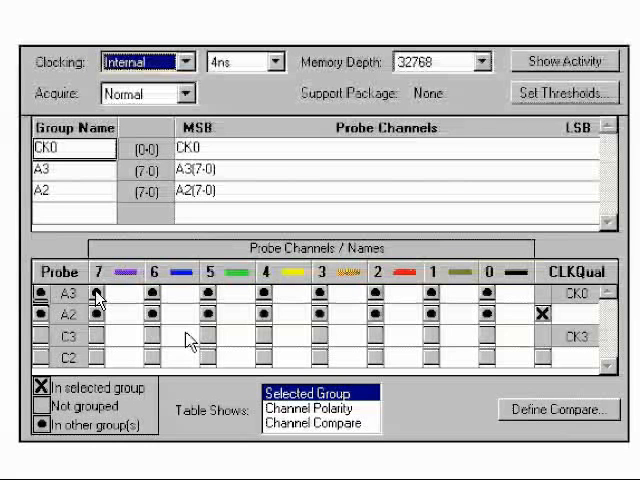
Bring up the logic analyzer module's setup window with its group and channel assignments
{"action": "left_click", "coordinate": [96, 292]}
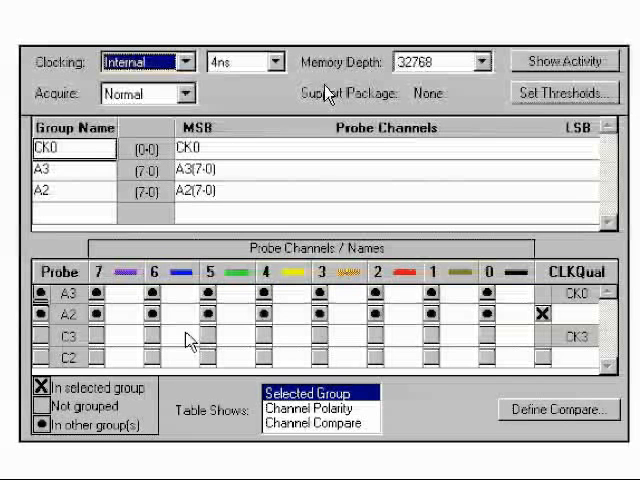
{"action": "mouse_move", "coordinate": [238, 96]}
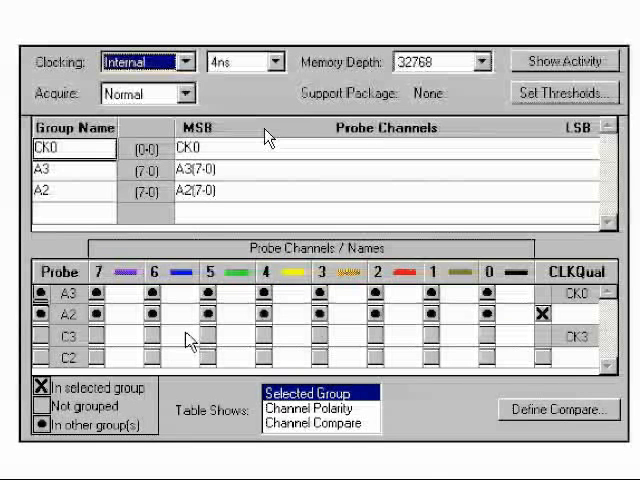
{"action": "mouse_move", "coordinate": [236, 96]}
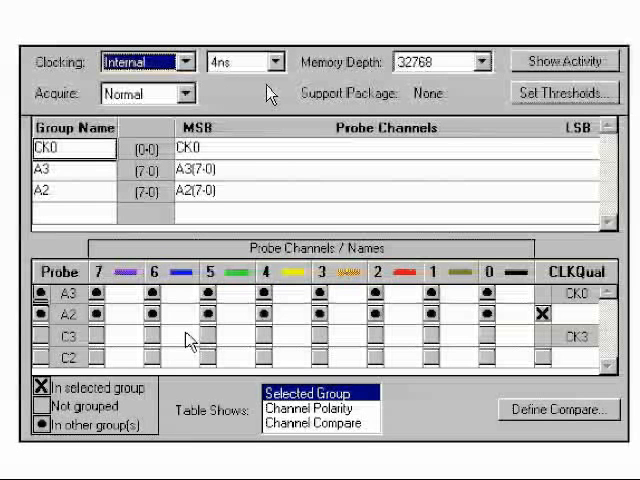
{"action": "mouse_move", "coordinate": [390, 102]}
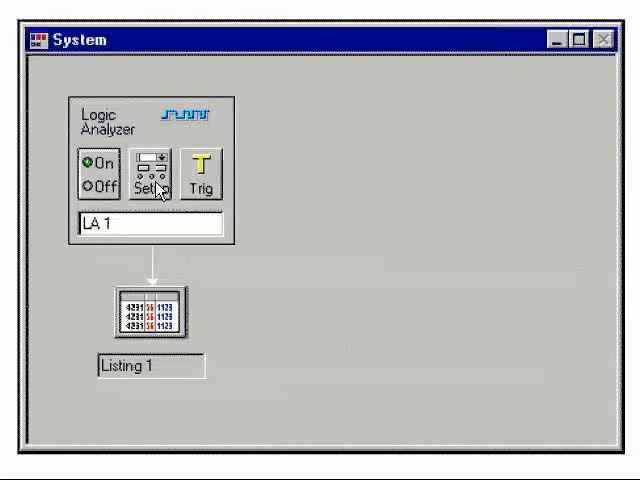
Reopen Setup: LA 1 showing the CLK, RESET, PC and IR groups on pod A3
{"action": "left_click", "coordinate": [152, 172]}
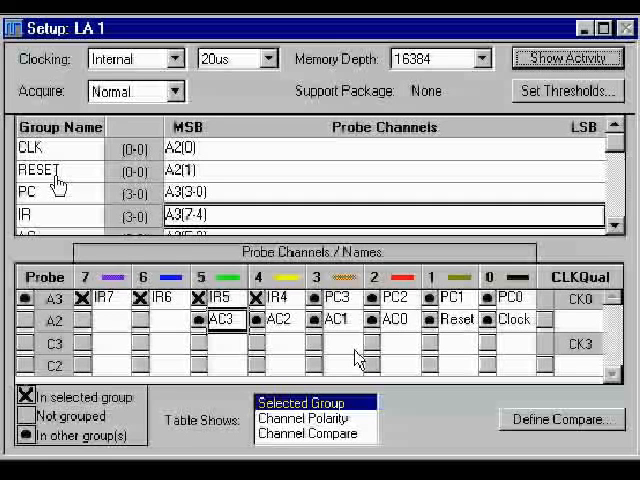
{"action": "mouse_move", "coordinate": [164, 176]}
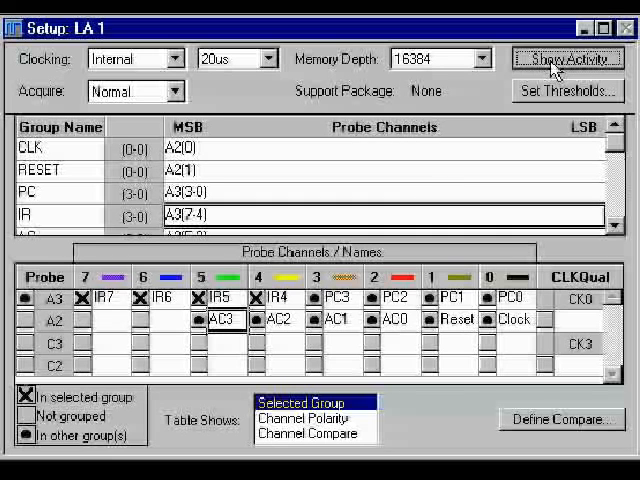
{"action": "left_click", "coordinate": [564, 58]}
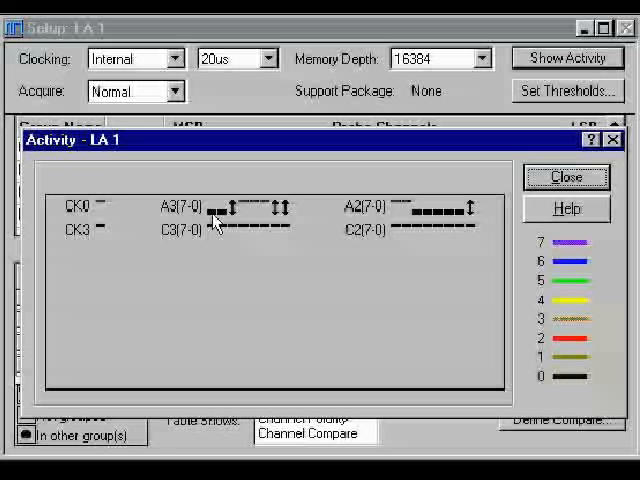
{"action": "mouse_move", "coordinate": [372, 206]}
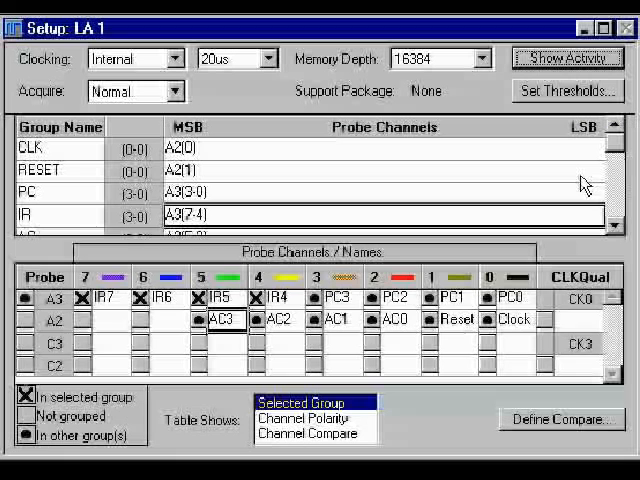
{"action": "mouse_move", "coordinate": [76, 318]}
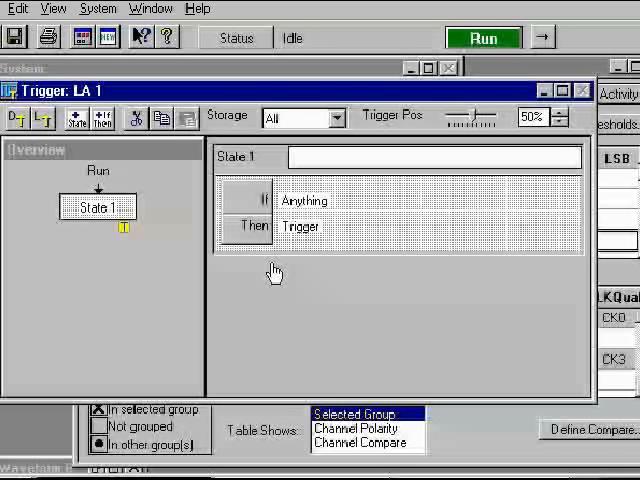
{"action": "mouse_move", "coordinate": [300, 240]}
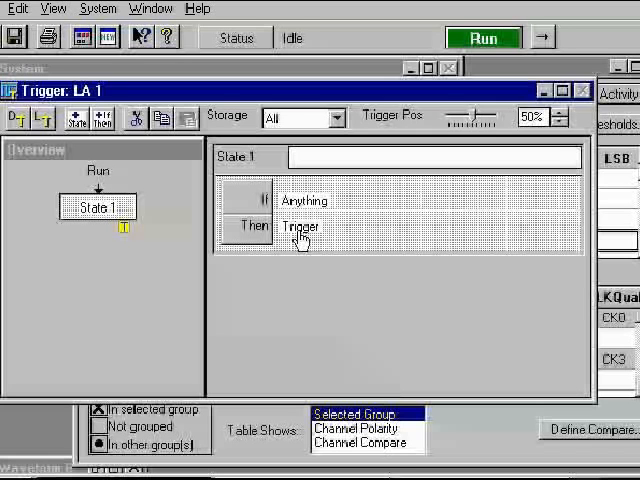
{"action": "mouse_move", "coordinate": [250, 244]}
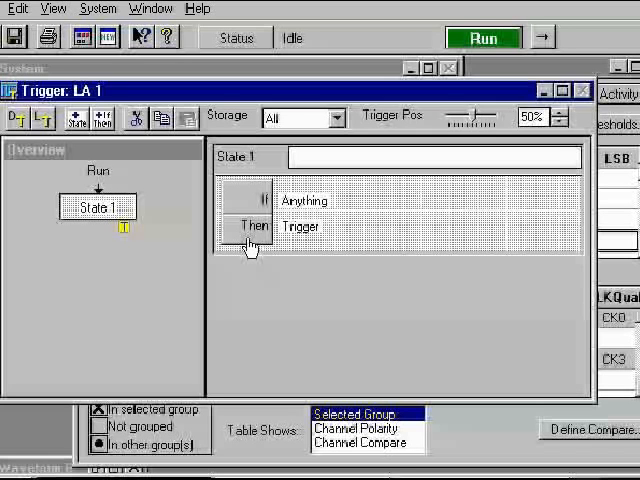
{"action": "mouse_move", "coordinate": [302, 208]}
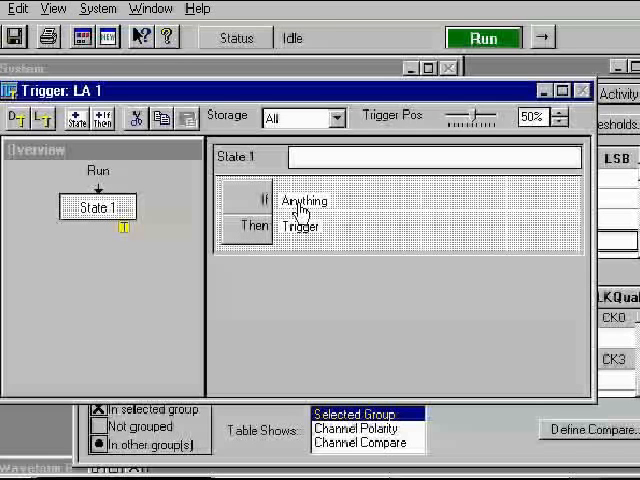
{"action": "mouse_move", "coordinate": [324, 232]}
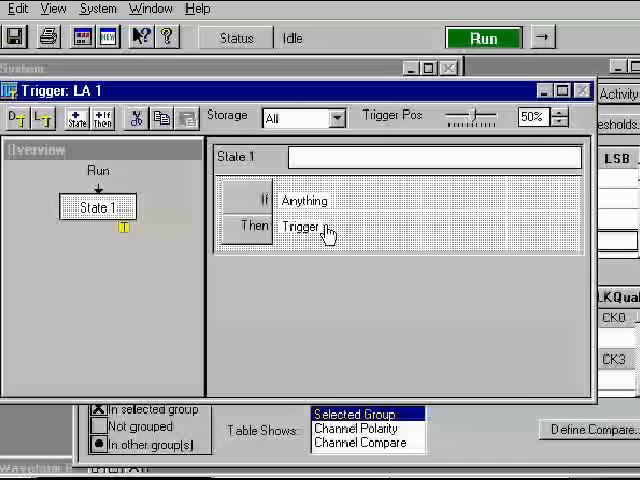
{"action": "mouse_move", "coordinate": [344, 464]}
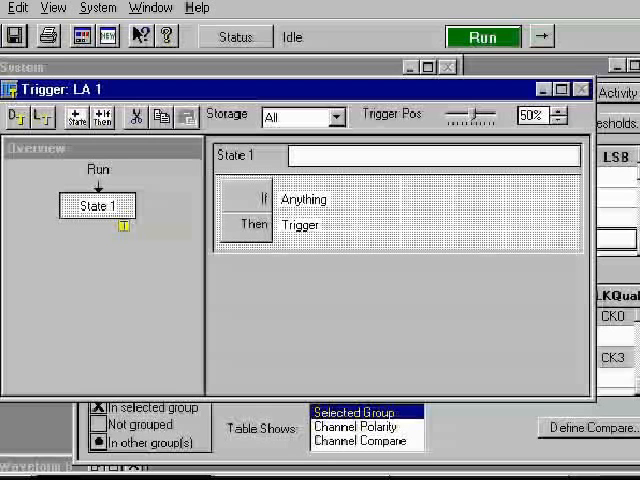
{"action": "mouse_move", "coordinate": [186, 184]}
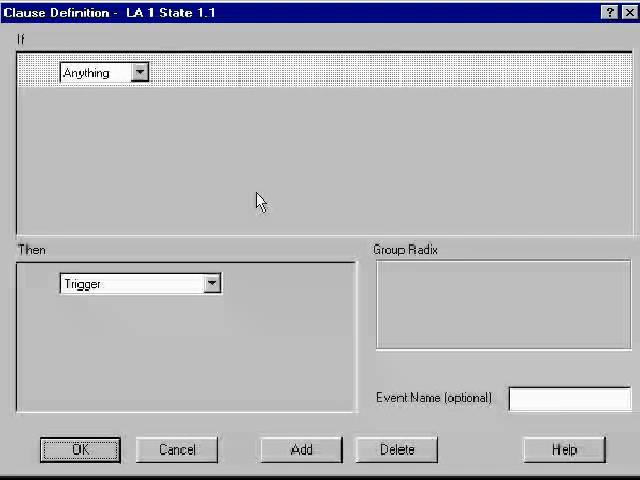
{"action": "mouse_move", "coordinate": [136, 82]}
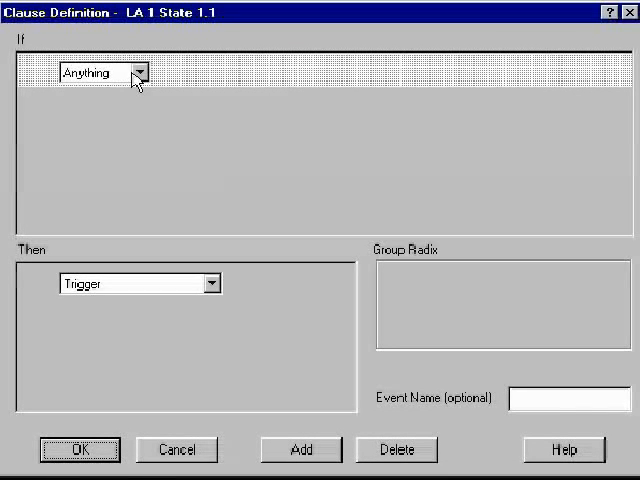
Define State 1 as If Group RESET = 1 Then Go To state 2
{"action": "left_click", "coordinate": [146, 74]}
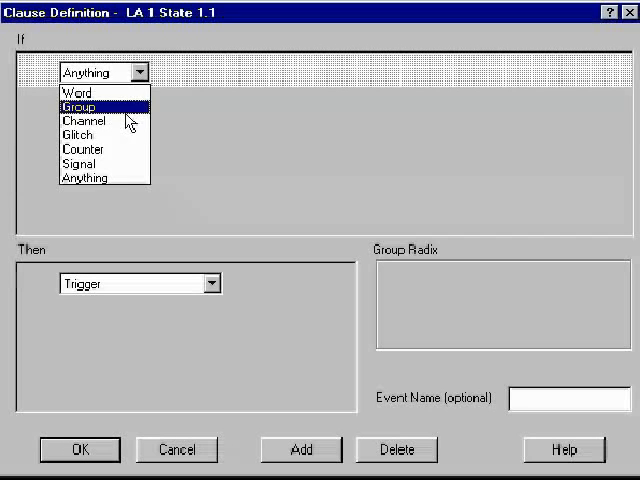
{"action": "left_click", "coordinate": [88, 108]}
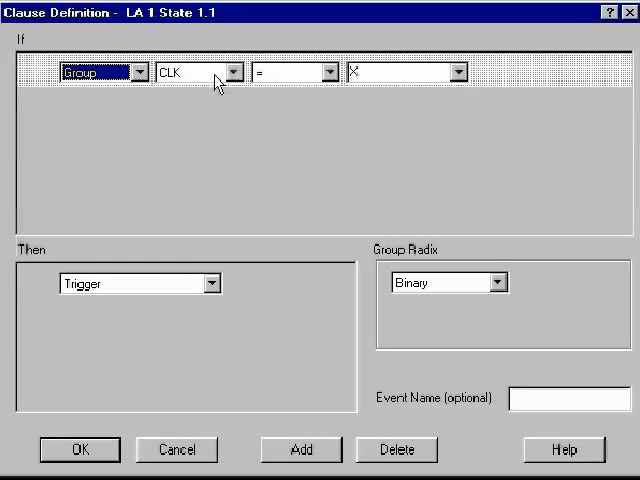
{"action": "left_click", "coordinate": [224, 72]}
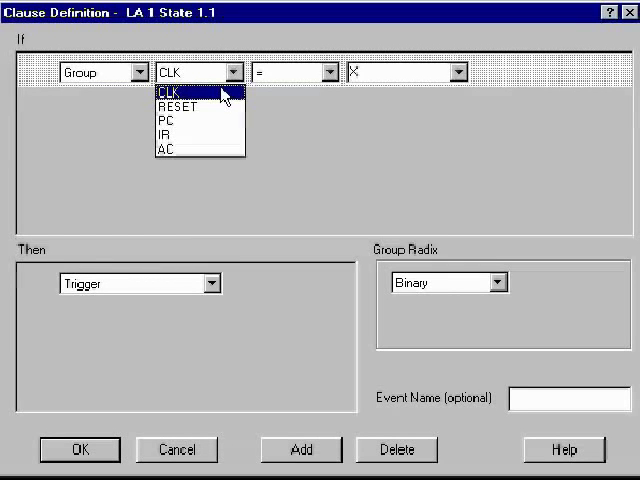
{"action": "left_click", "coordinate": [180, 108]}
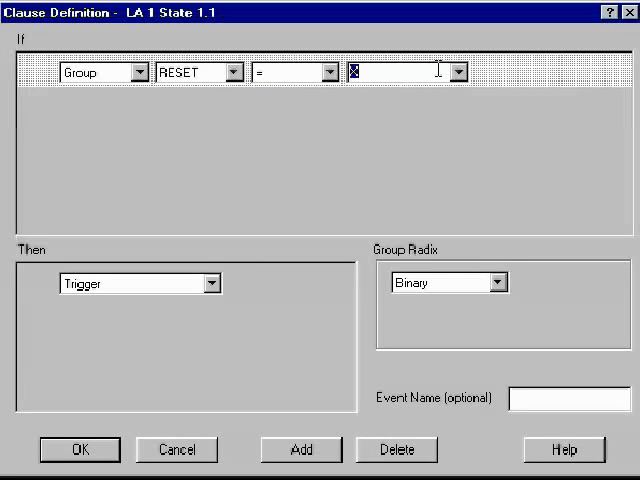
{"action": "type", "text": "1"}
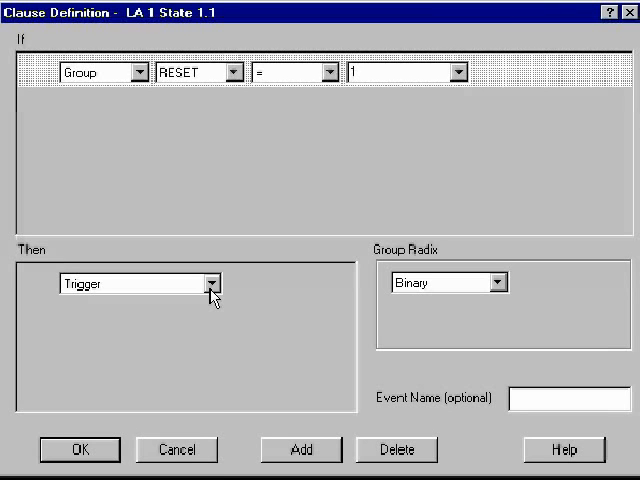
{"action": "left_click", "coordinate": [208, 284]}
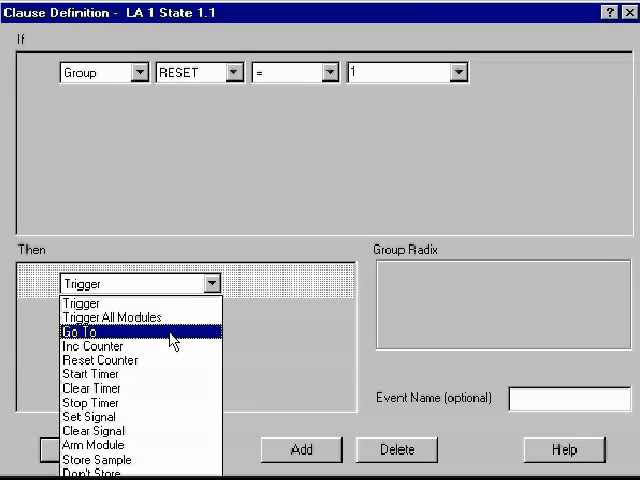
{"action": "left_click", "coordinate": [76, 332]}
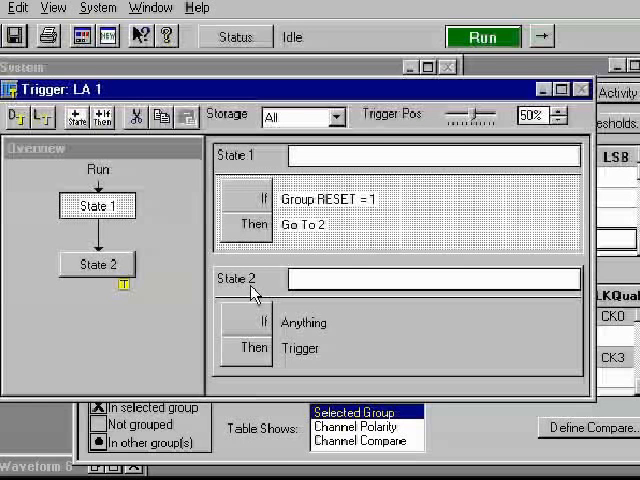
{"action": "mouse_move", "coordinate": [258, 212]}
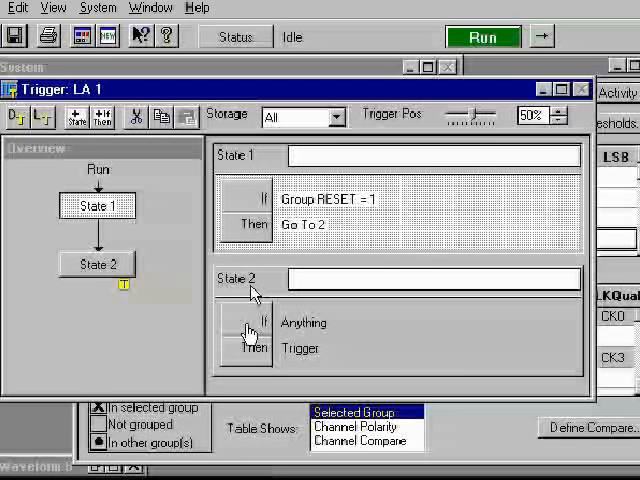
{"action": "mouse_move", "coordinate": [308, 332]}
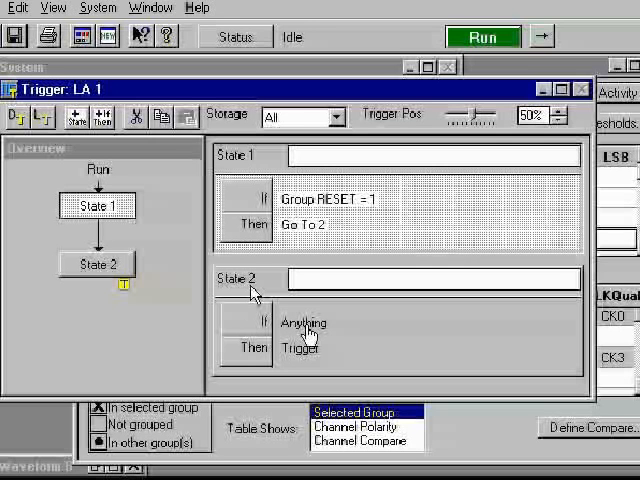
{"action": "mouse_move", "coordinate": [318, 324]}
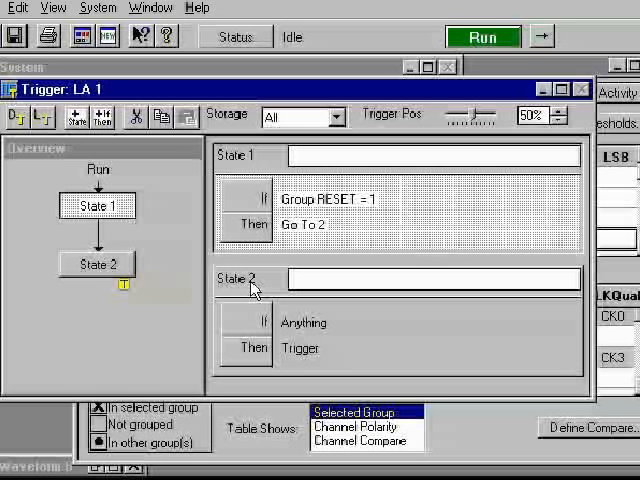
Define State 2 as If Group RESET = 0 Then Trigger, and confirm the clause
{"action": "double_click", "coordinate": [304, 322]}
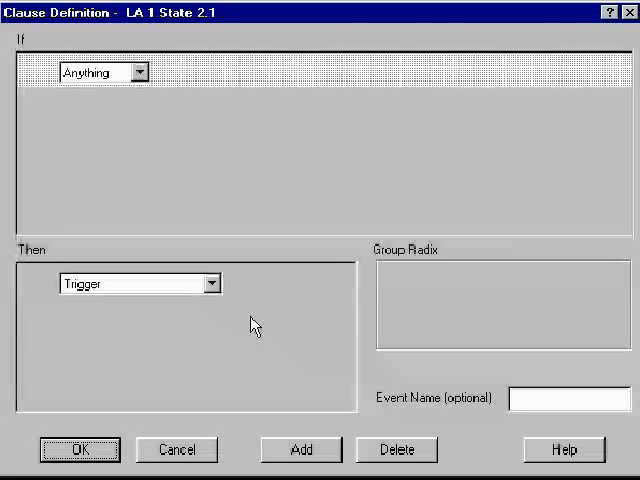
{"action": "left_click", "coordinate": [146, 74]}
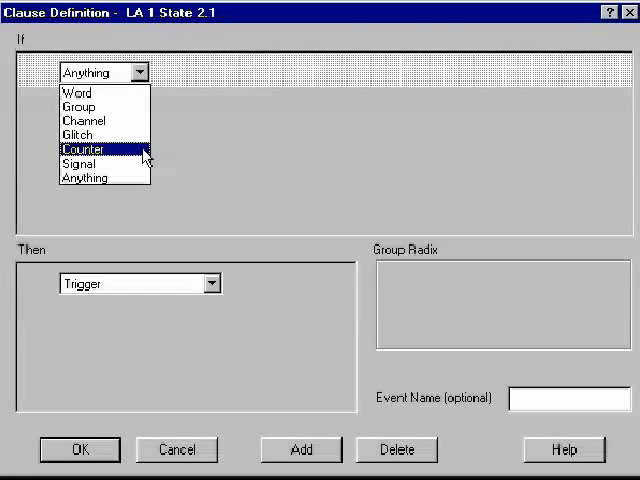
{"action": "left_click", "coordinate": [72, 106]}
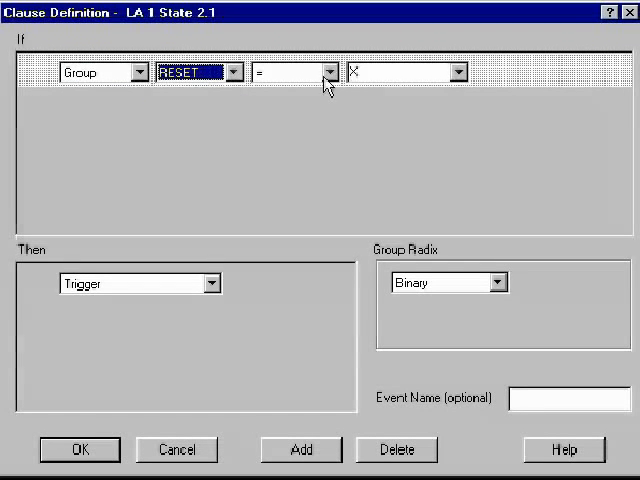
{"action": "left_click", "coordinate": [328, 72]}
{"action": "type", "text": "0"}
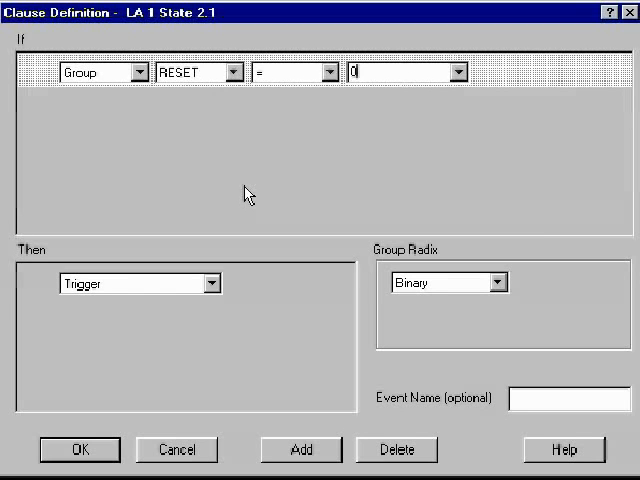
{"action": "mouse_move", "coordinate": [100, 304]}
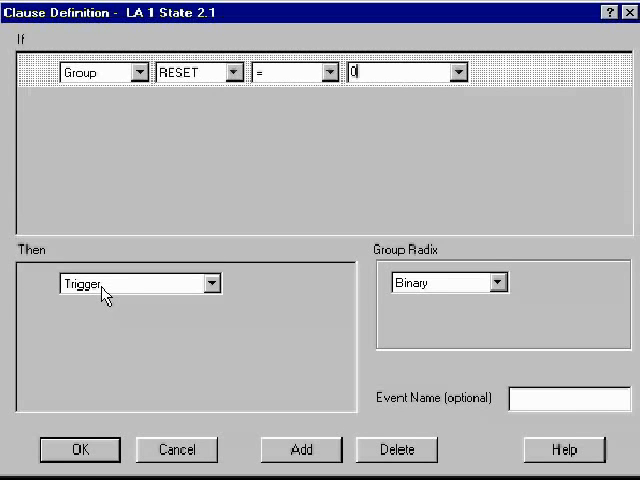
{"action": "left_click", "coordinate": [76, 448]}
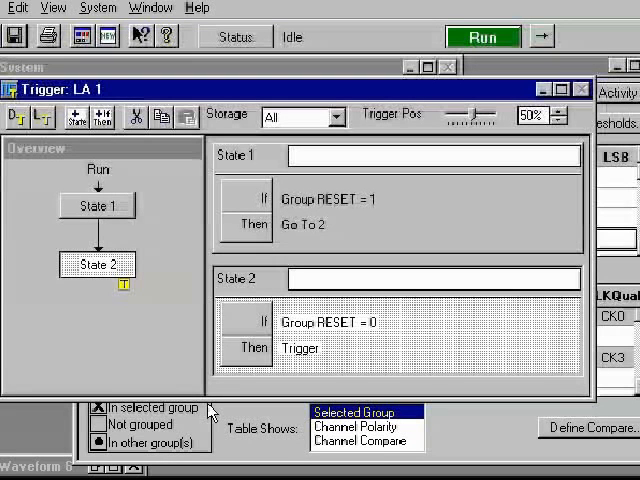
{"action": "mouse_move", "coordinate": [332, 252]}
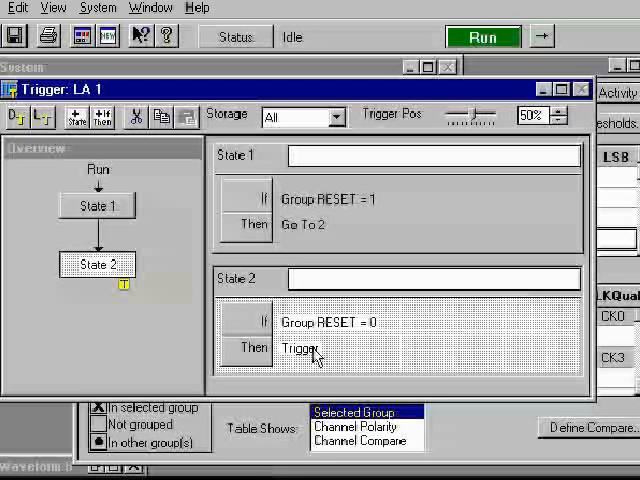
{"action": "mouse_move", "coordinate": [352, 356]}
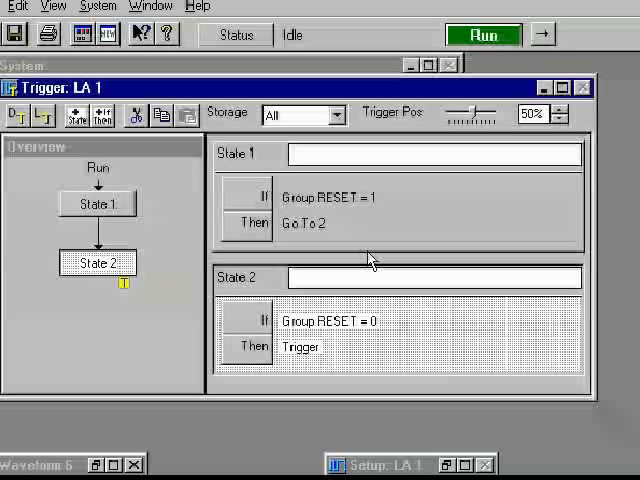
{"action": "mouse_move", "coordinate": [298, 56]}
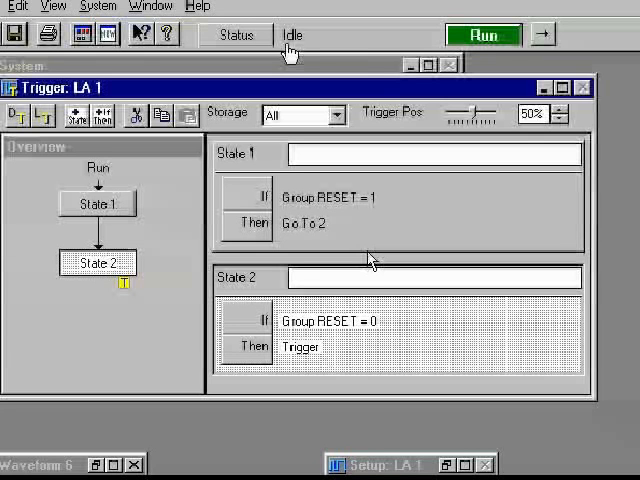
{"action": "mouse_move", "coordinate": [316, 52]}
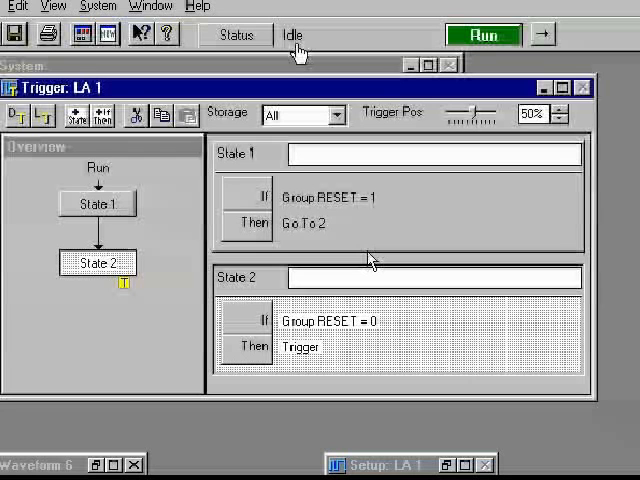
{"action": "mouse_move", "coordinate": [344, 34]}
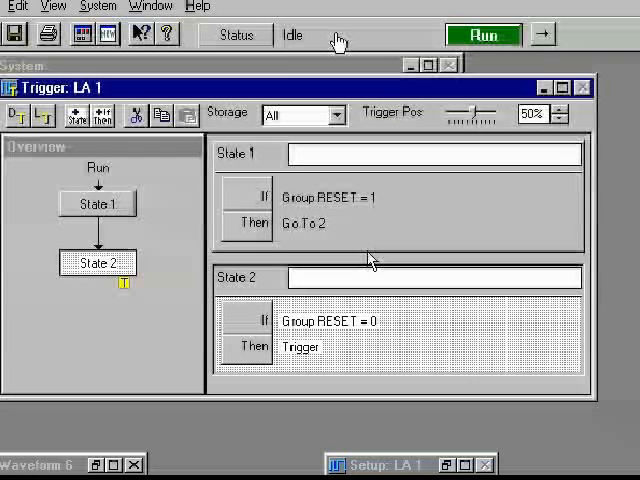
{"action": "mouse_move", "coordinate": [310, 54]}
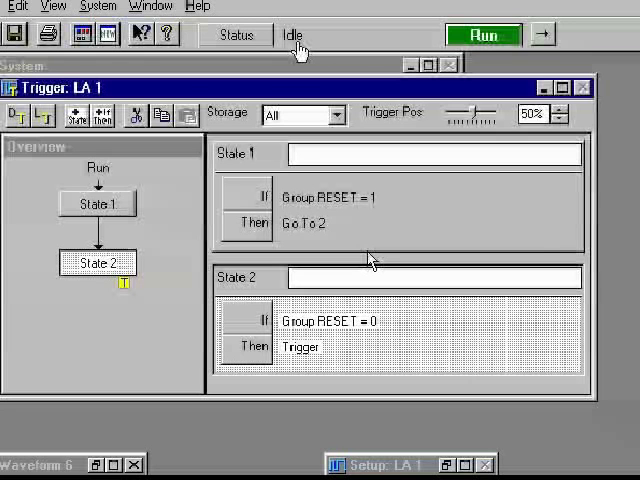
{"action": "mouse_move", "coordinate": [542, 240]}
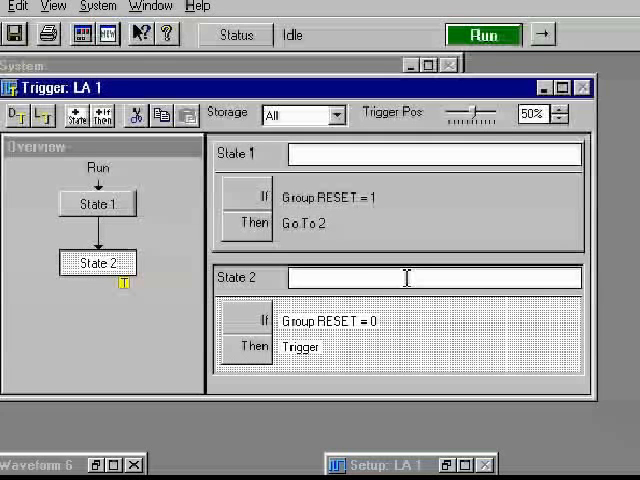
Run an acquisition, stop it, and let the data process until status returns to Idle
{"action": "left_click", "coordinate": [484, 32]}
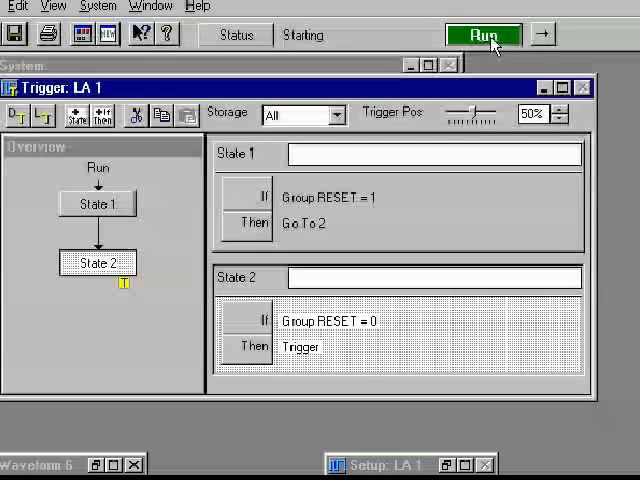
{"action": "left_click", "coordinate": [490, 32]}
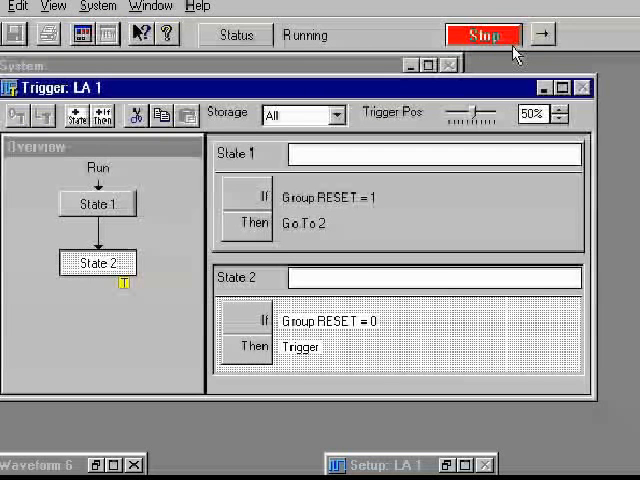
{"action": "left_click", "coordinate": [486, 34]}
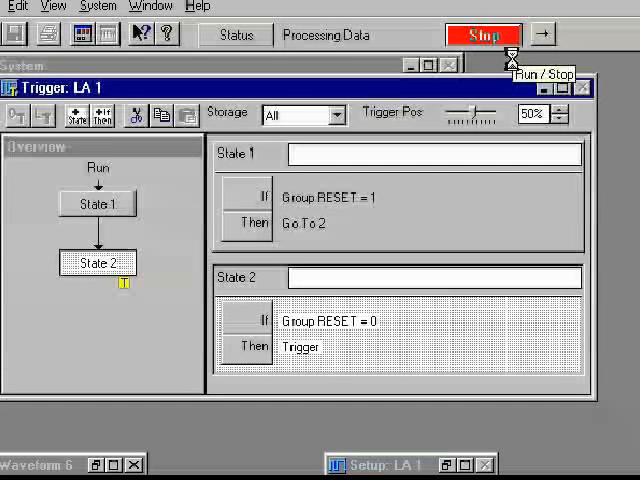
{"action": "left_click", "coordinate": [492, 30]}
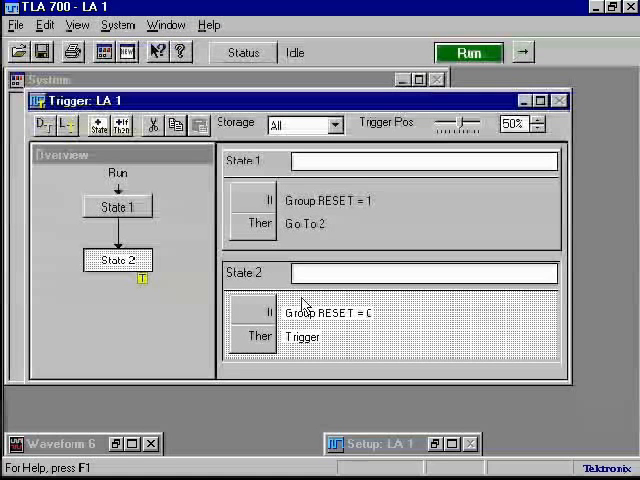
{"action": "mouse_move", "coordinate": [150, 62]}
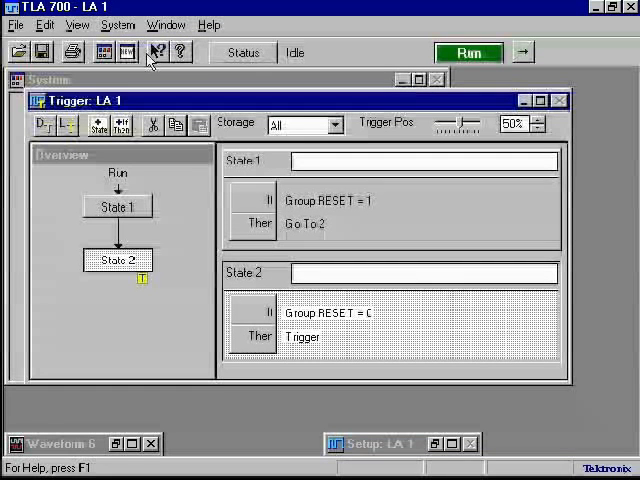
Create a new data window from Current System/LA 1 named Waveform 7
{"action": "left_click", "coordinate": [174, 20]}
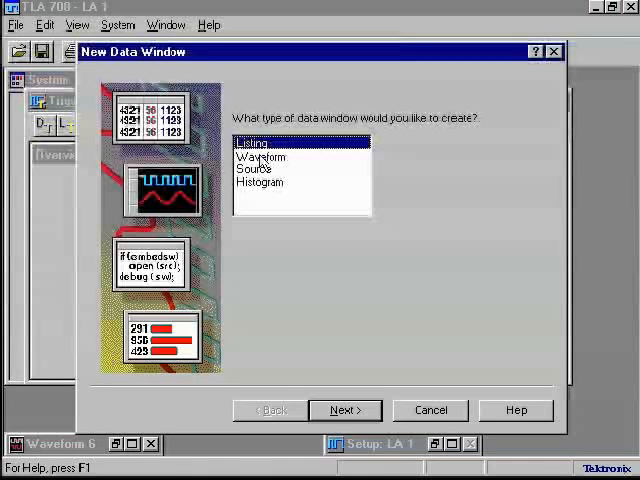
{"action": "left_click", "coordinate": [344, 410]}
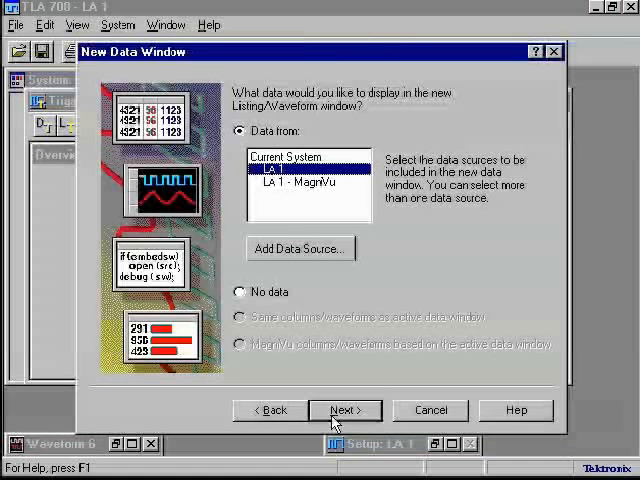
{"action": "left_click", "coordinate": [344, 410]}
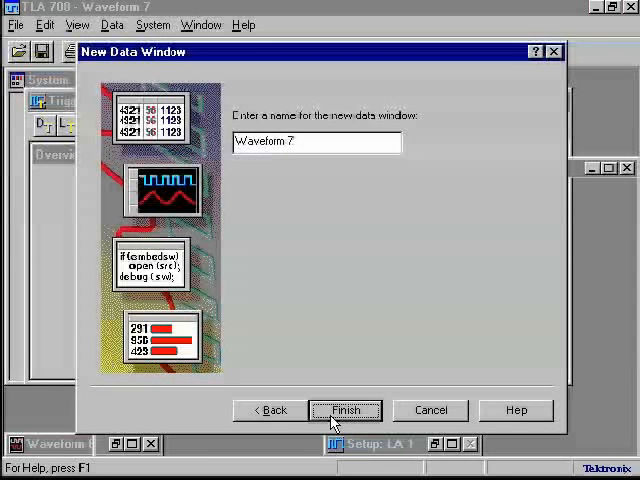
{"action": "left_click", "coordinate": [344, 410]}
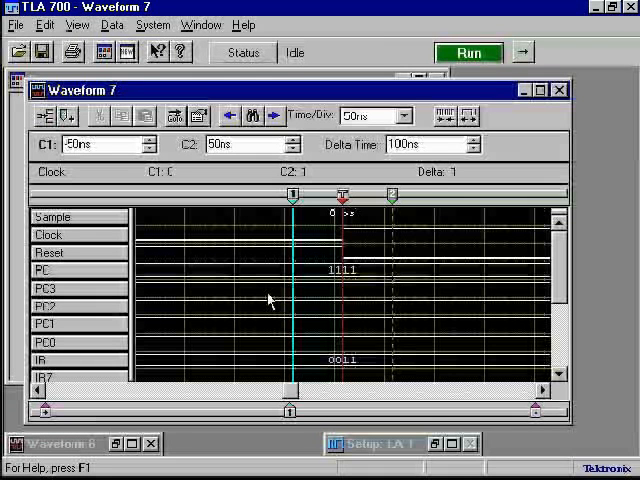
Zoom Waveform 7 out to 5 ms per division to see PC counting and IR changing
{"action": "left_click", "coordinate": [444, 116]}
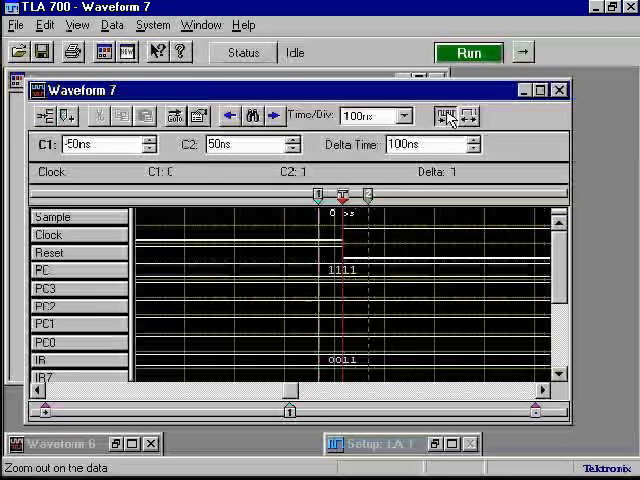
{"action": "left_click", "coordinate": [446, 114]}
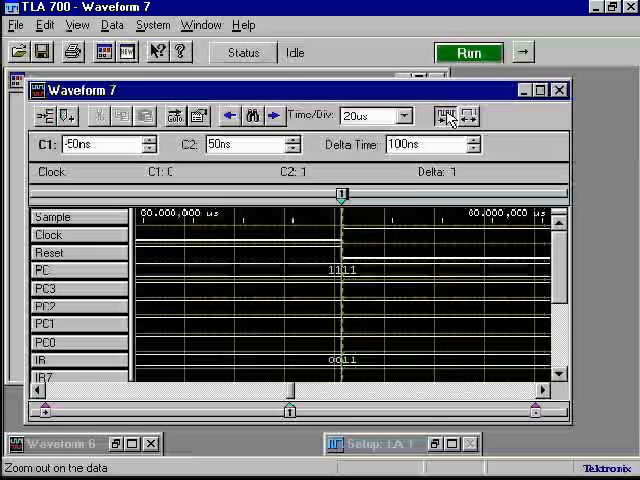
{"action": "left_click", "coordinate": [460, 116]}
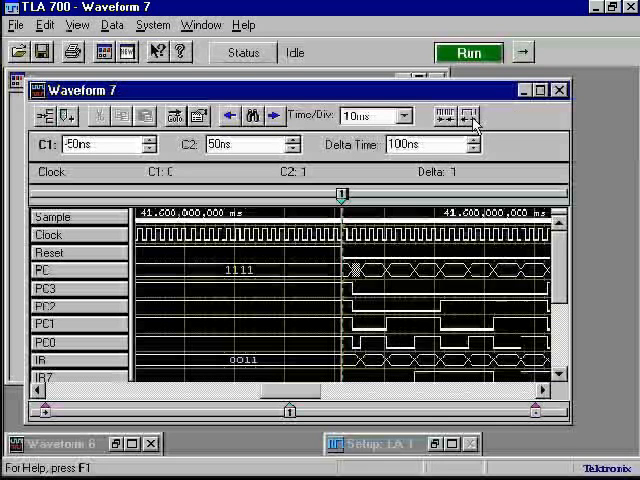
{"action": "left_click", "coordinate": [456, 116]}
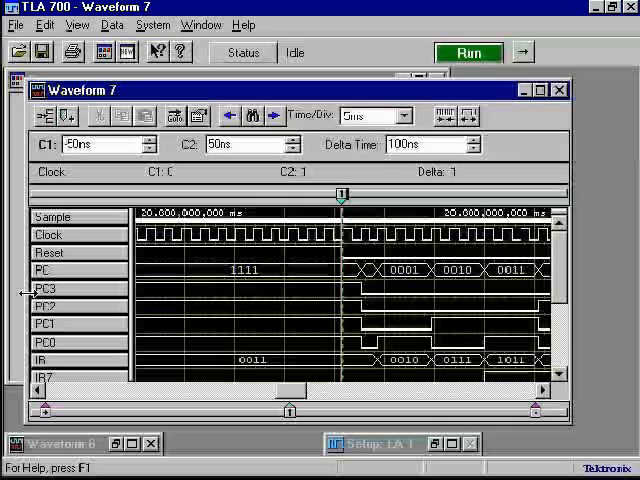
{"action": "mouse_move", "coordinate": [188, 330]}
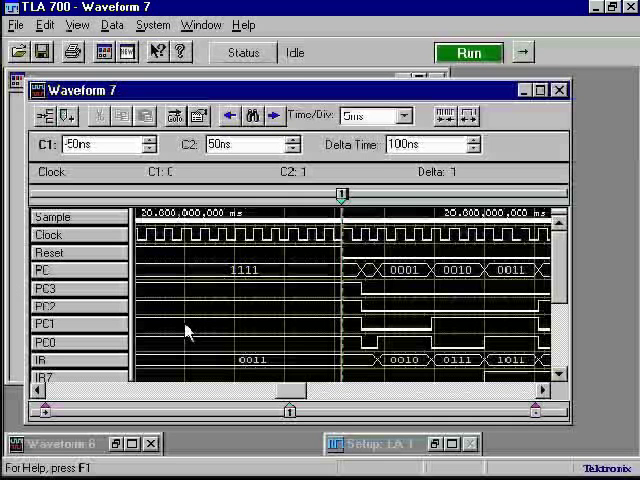
{"action": "mouse_move", "coordinate": [408, 328]}
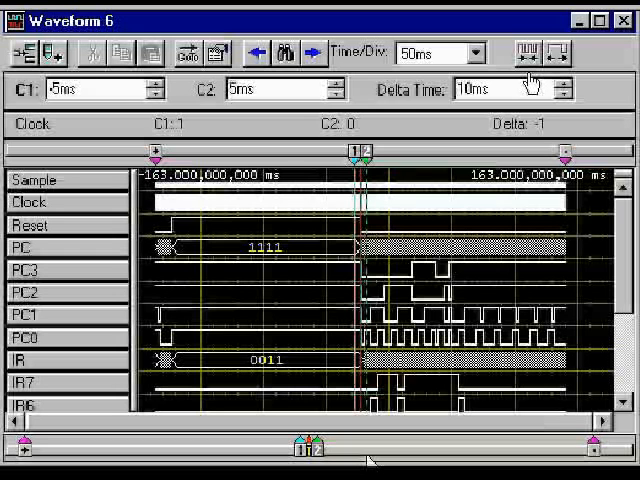
{"action": "mouse_move", "coordinate": [584, 228]}
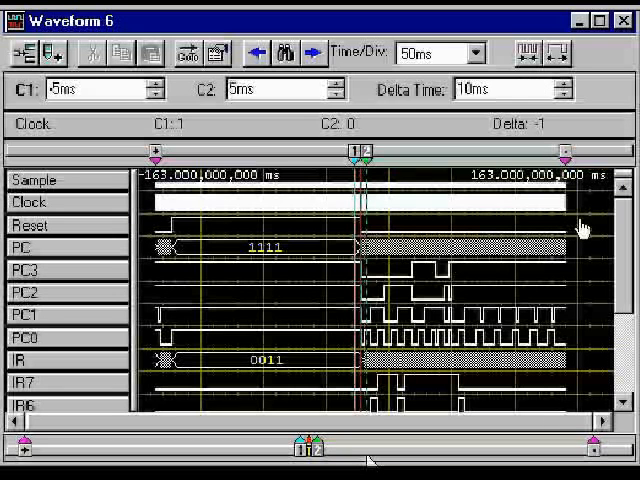
{"action": "mouse_move", "coordinate": [164, 392]}
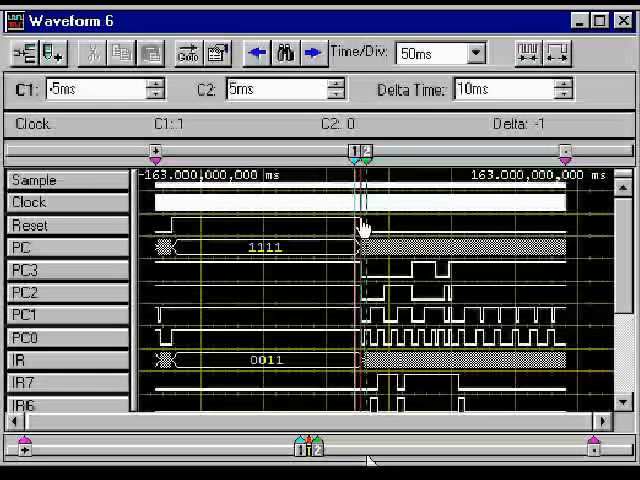
{"action": "mouse_move", "coordinate": [360, 240]}
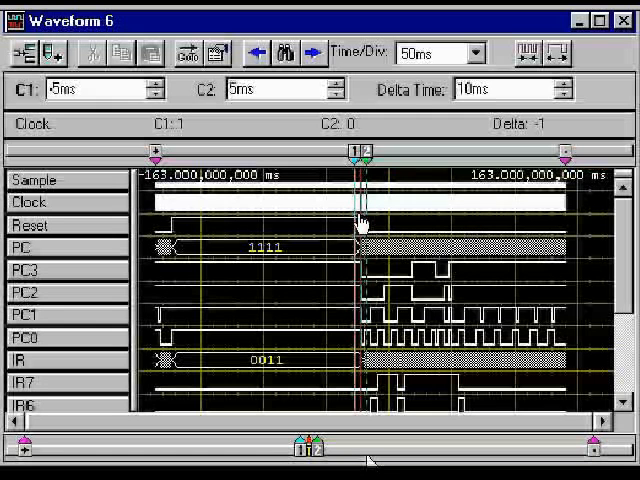
{"action": "mouse_move", "coordinate": [264, 184]}
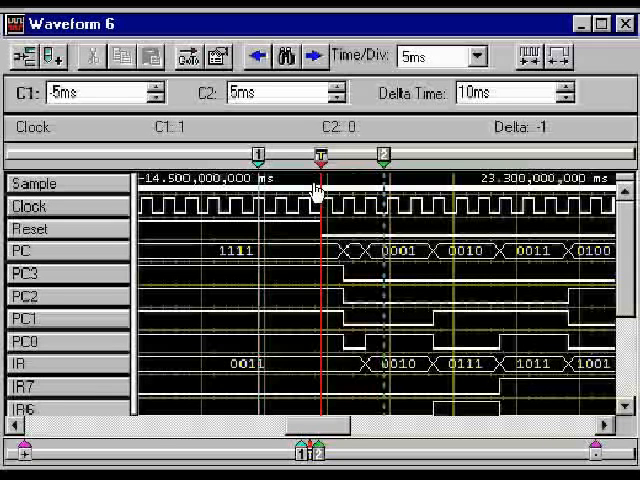
{"action": "mouse_move", "coordinate": [328, 230]}
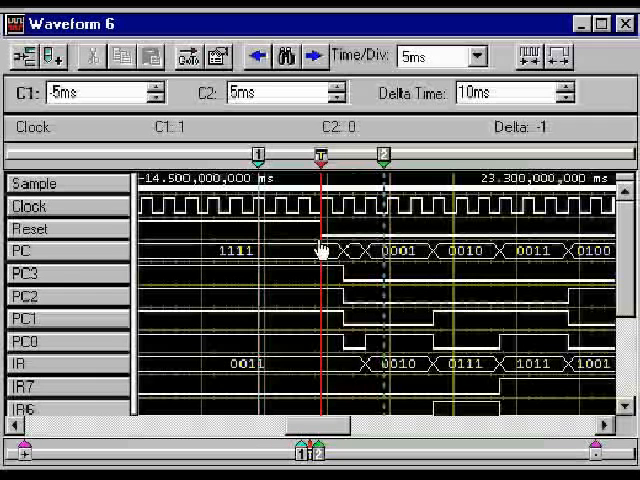
{"action": "mouse_move", "coordinate": [58, 272]}
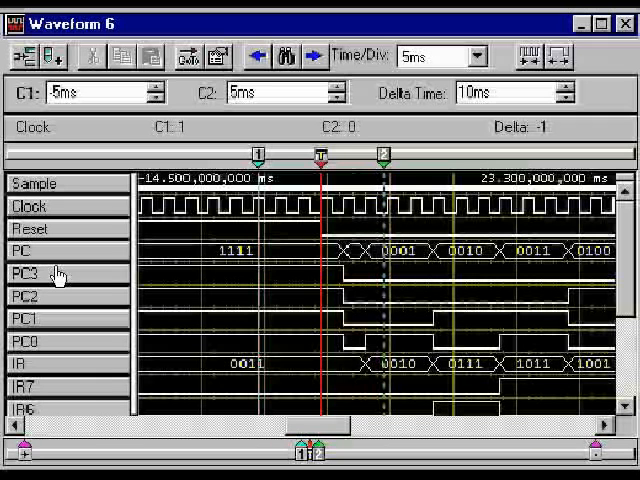
{"action": "mouse_move", "coordinate": [56, 324]}
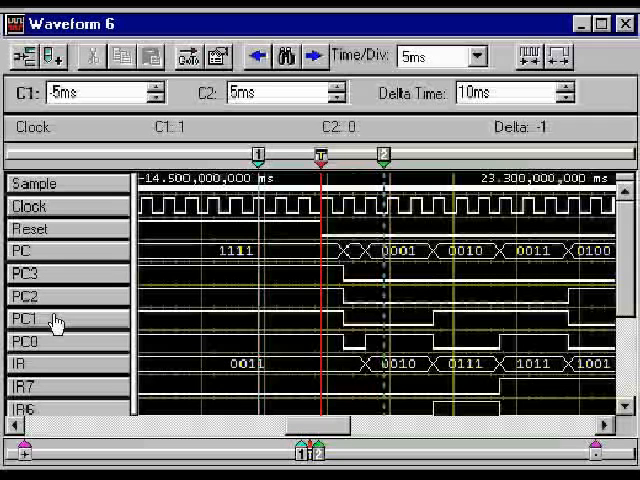
{"action": "mouse_move", "coordinate": [204, 258]}
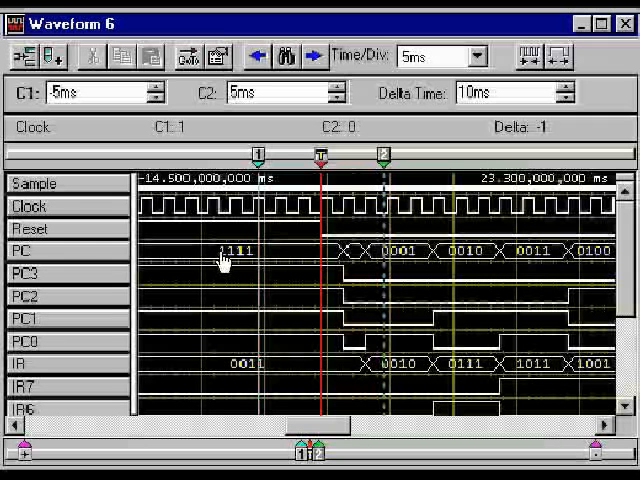
{"action": "mouse_move", "coordinate": [400, 298]}
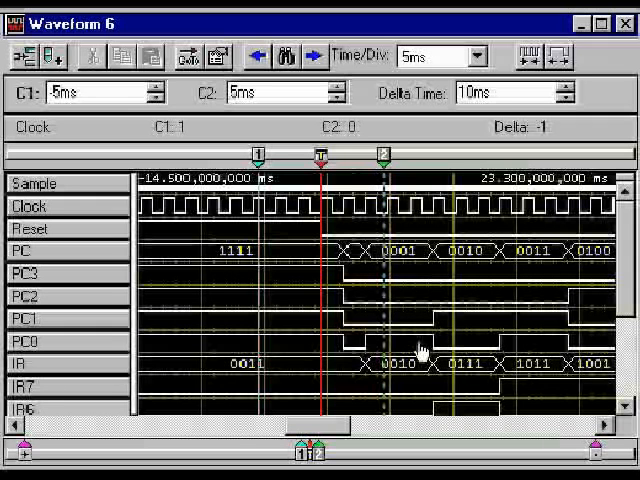
{"action": "mouse_move", "coordinate": [464, 260]}
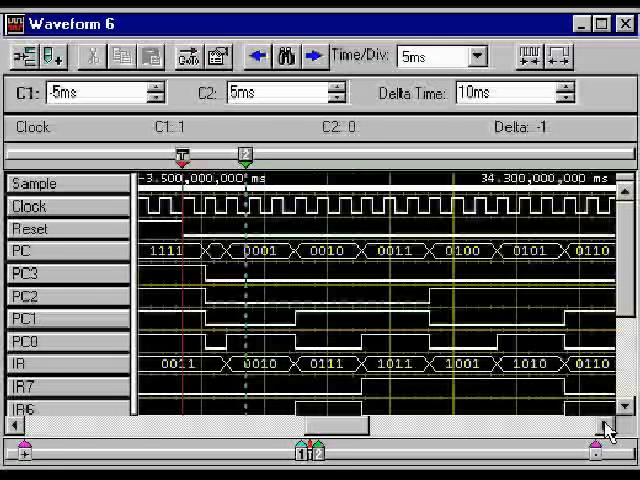
{"action": "left_click", "coordinate": [488, 52]}
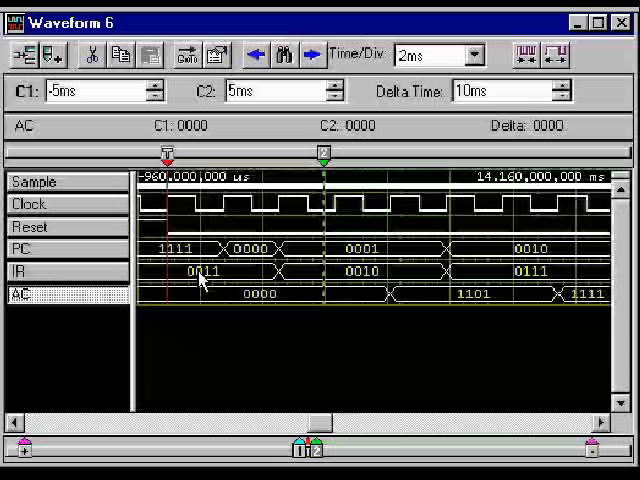
{"action": "mouse_move", "coordinate": [56, 304]}
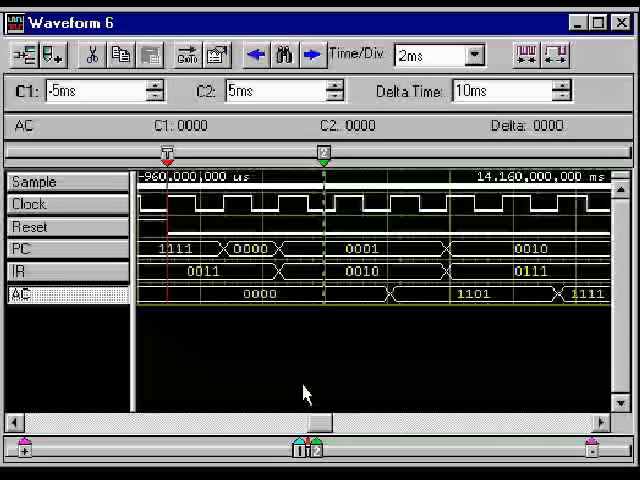
{"action": "mouse_move", "coordinate": [312, 392]}
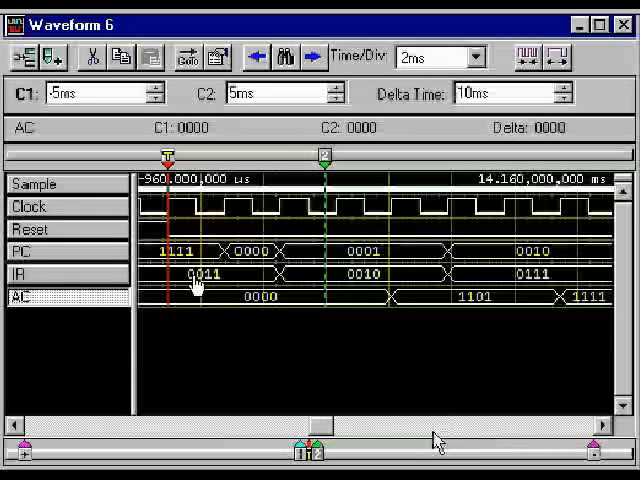
{"action": "mouse_move", "coordinate": [110, 284]}
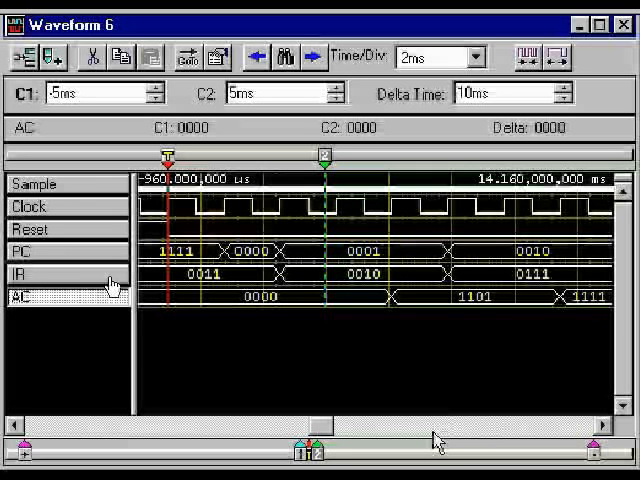
{"action": "mouse_move", "coordinate": [364, 284]}
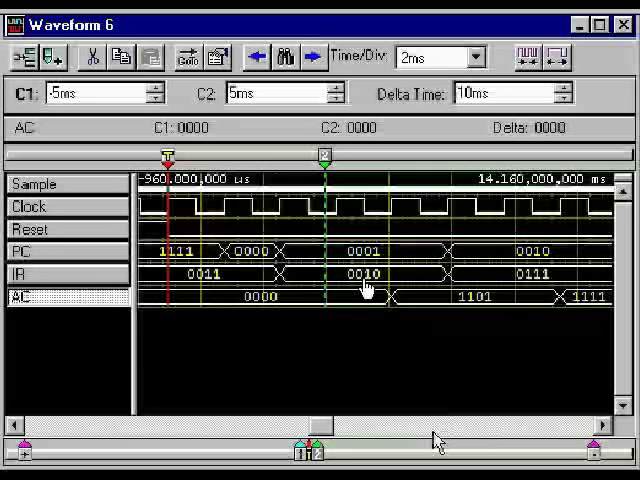
{"action": "mouse_move", "coordinate": [518, 280]}
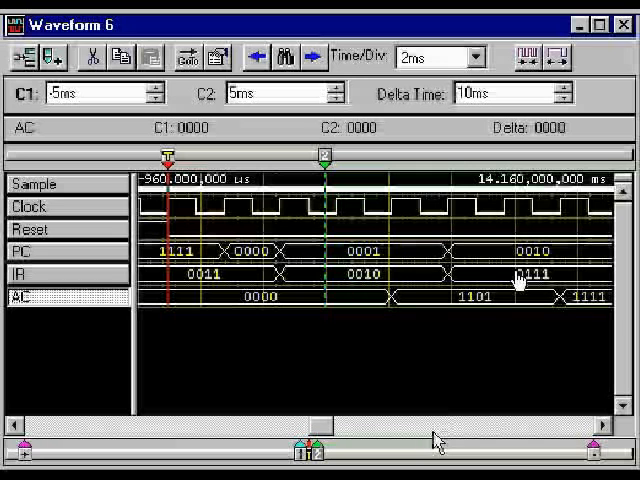
{"action": "mouse_move", "coordinate": [372, 284]}
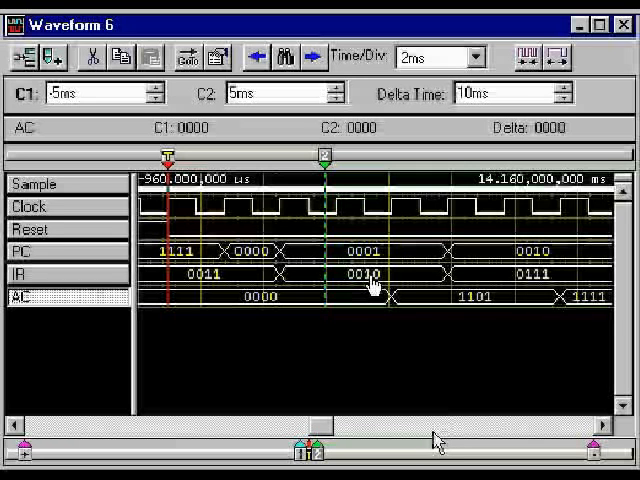
{"action": "mouse_move", "coordinate": [560, 284]}
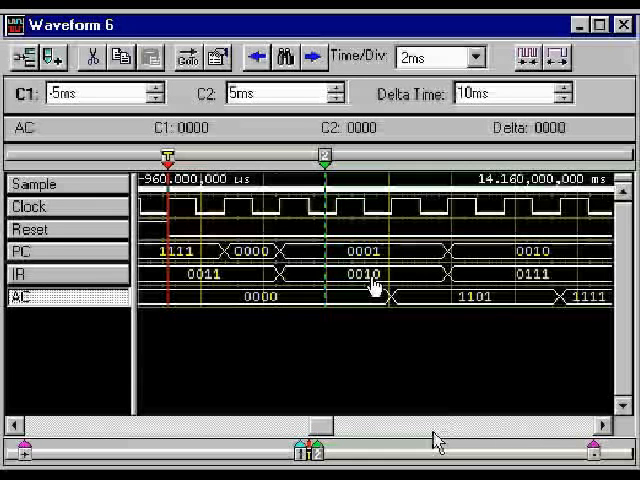
{"action": "mouse_move", "coordinate": [516, 288]}
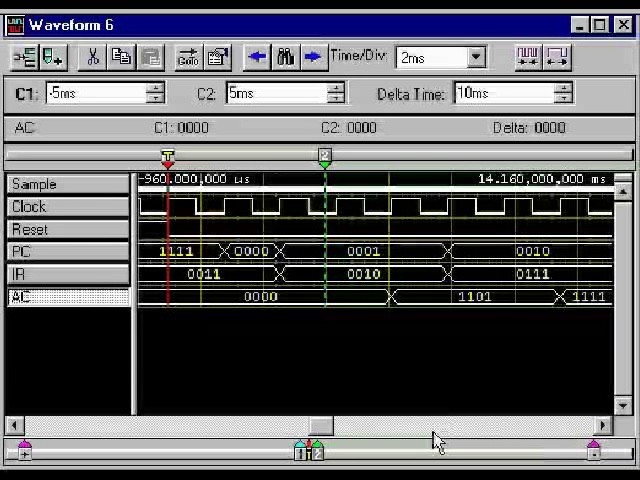
{"action": "mouse_move", "coordinate": [224, 288]}
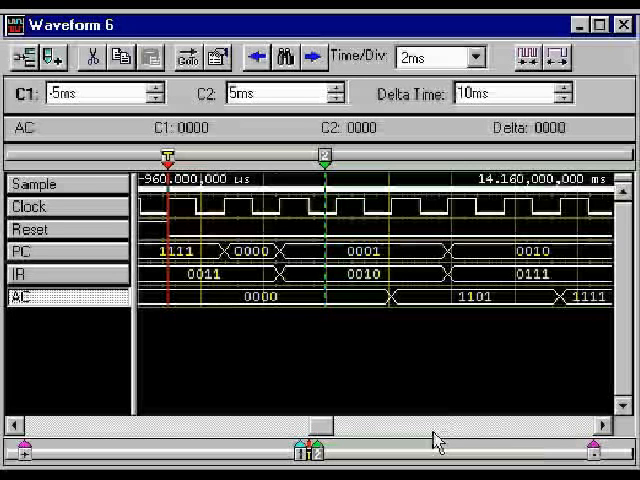
Bring up the context menu of actions for the IR waveform label
{"action": "left_click", "coordinate": [44, 272]}
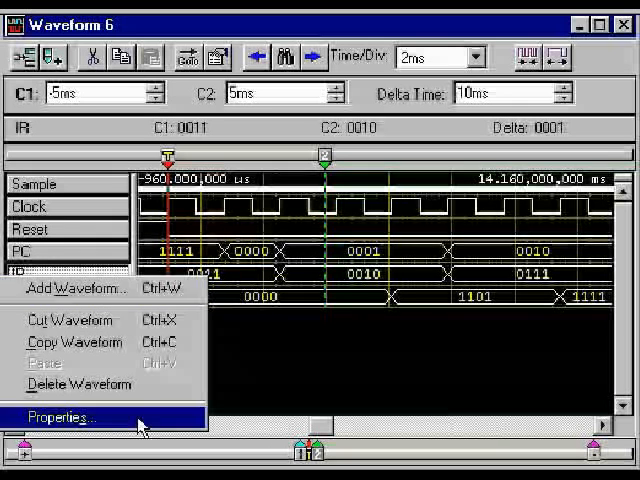
Set the IR bus radix to Symbolic using the scomp_LA.txt pattern symbol file
{"action": "left_click", "coordinate": [70, 412]}
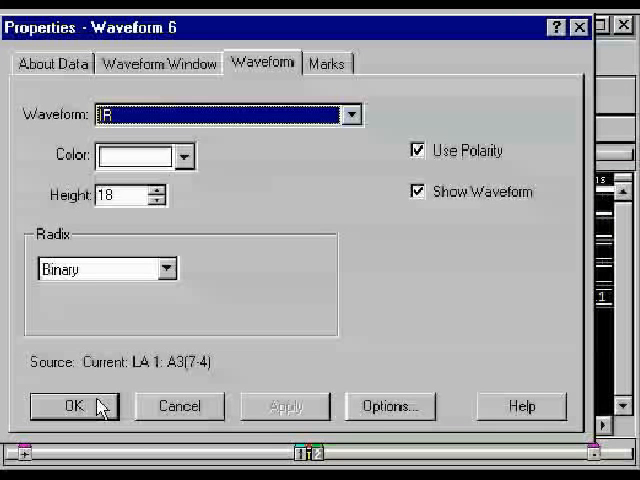
{"action": "left_click", "coordinate": [168, 268]}
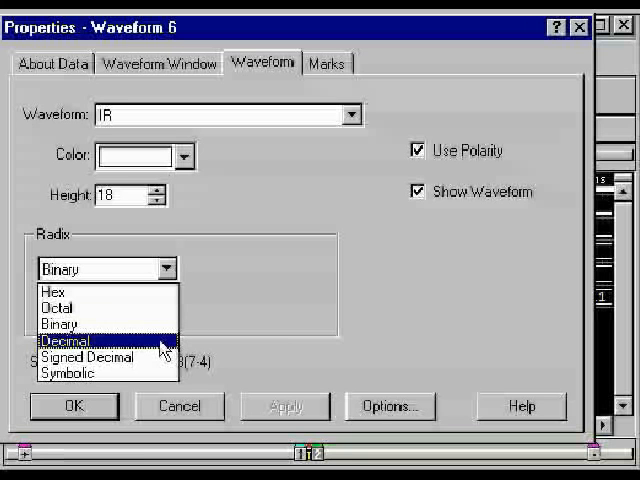
{"action": "left_click", "coordinate": [68, 372]}
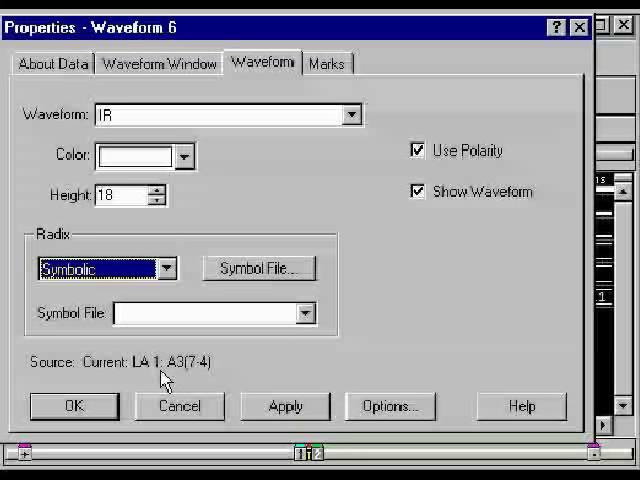
{"action": "left_click", "coordinate": [258, 268]}
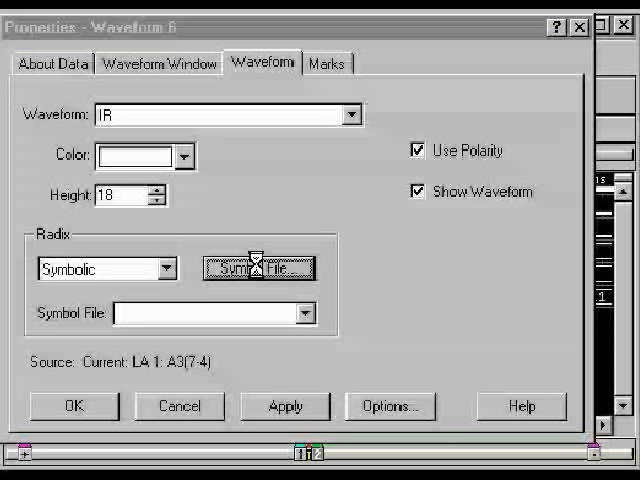
{"action": "left_click", "coordinate": [256, 268]}
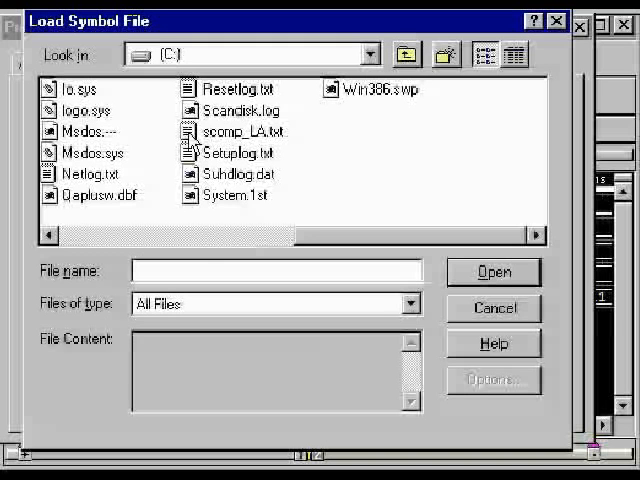
{"action": "left_click", "coordinate": [240, 132]}
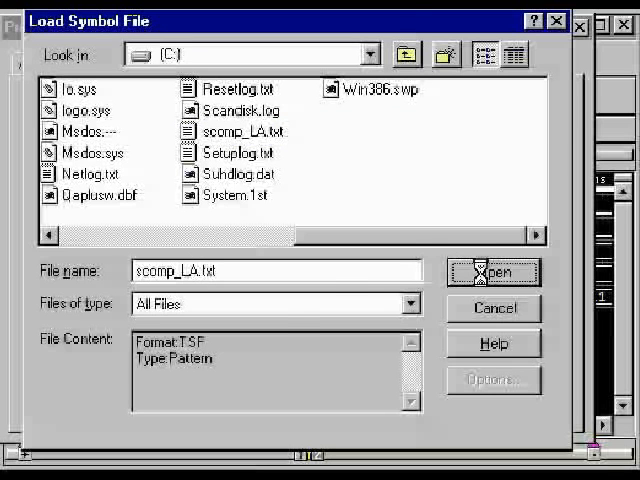
{"action": "left_click", "coordinate": [502, 272]}
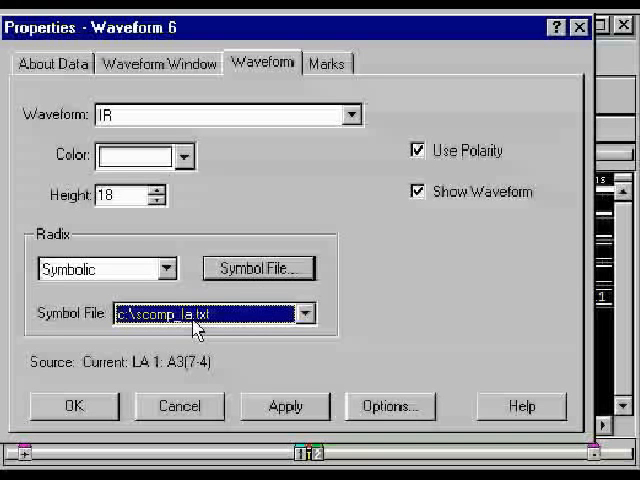
{"action": "left_click", "coordinate": [284, 406]}
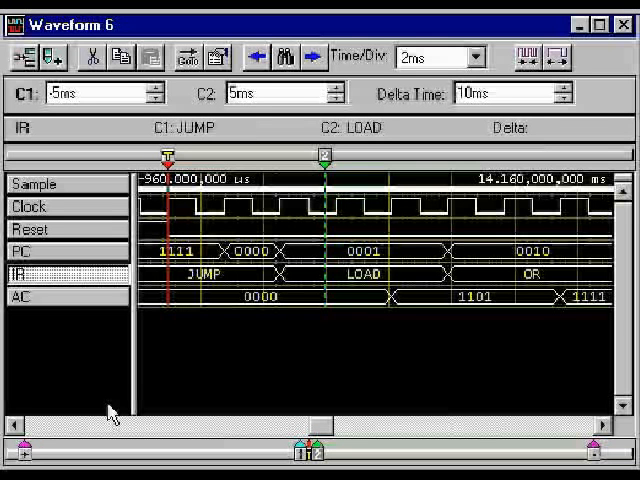
{"action": "mouse_move", "coordinate": [198, 284]}
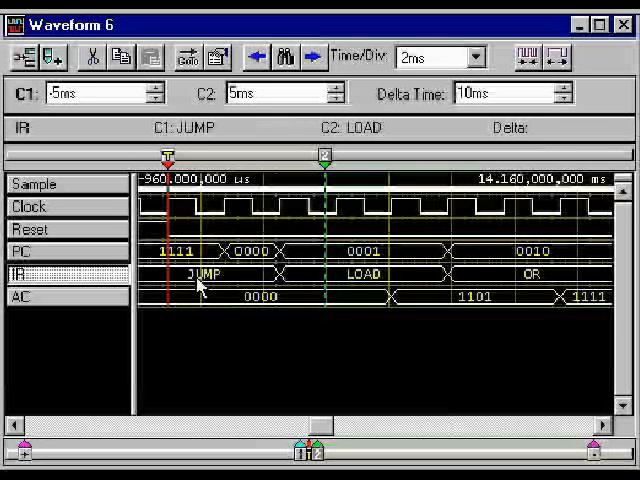
{"action": "mouse_move", "coordinate": [368, 284]}
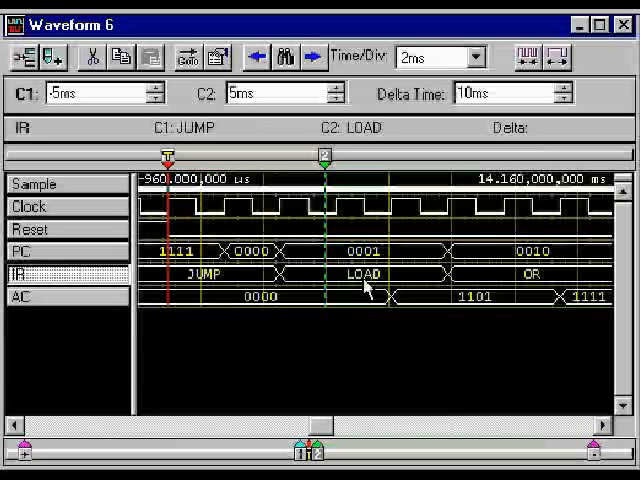
{"action": "mouse_move", "coordinate": [544, 220]}
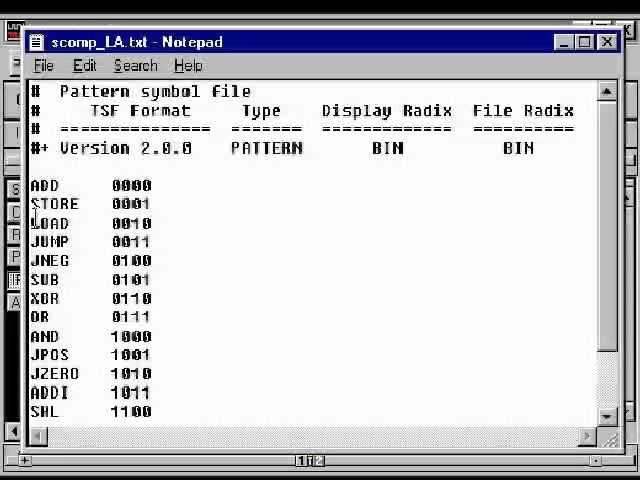
{"action": "mouse_move", "coordinate": [296, 404]}
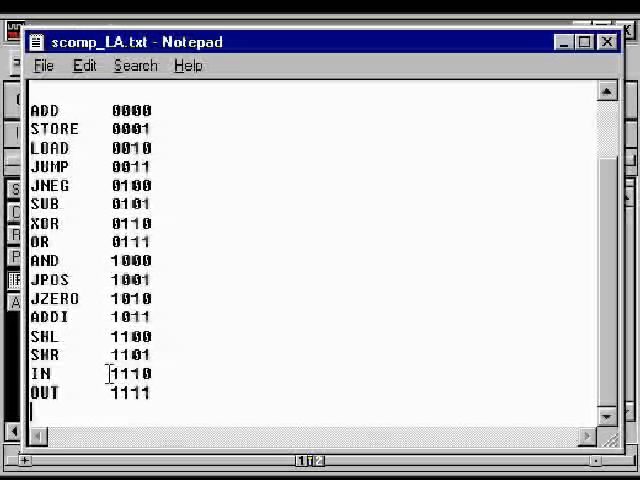
Scroll through scomp_LA.txt's opcode-to-mnemonic list in Notepad
{"action": "left_click", "coordinate": [116, 398]}
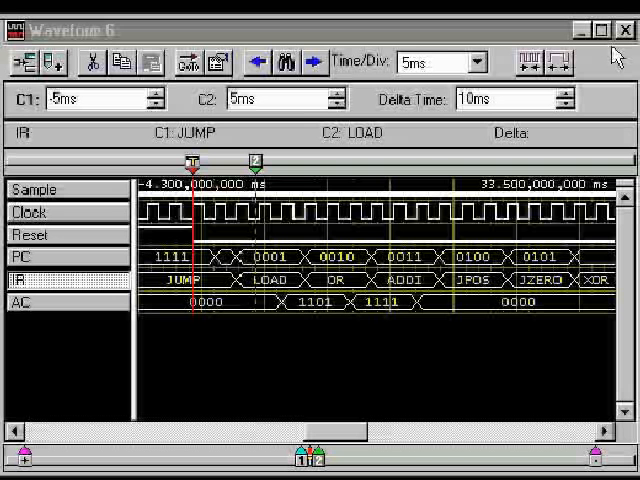
{"action": "mouse_move", "coordinate": [268, 294]}
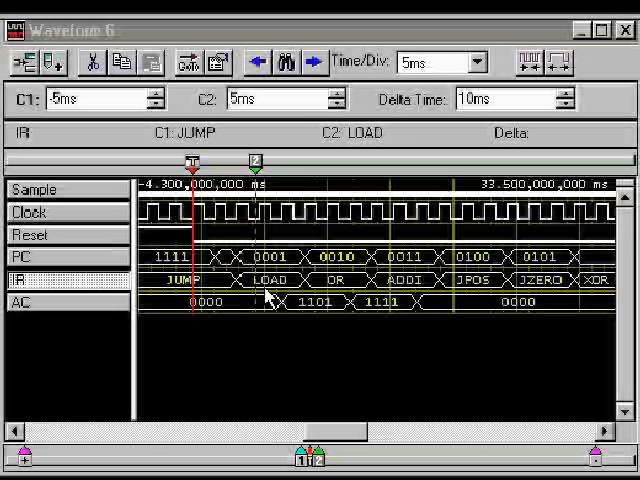
{"action": "mouse_move", "coordinate": [412, 292]}
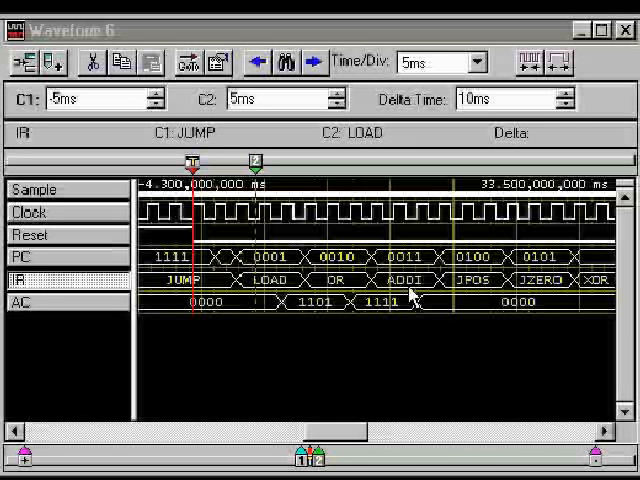